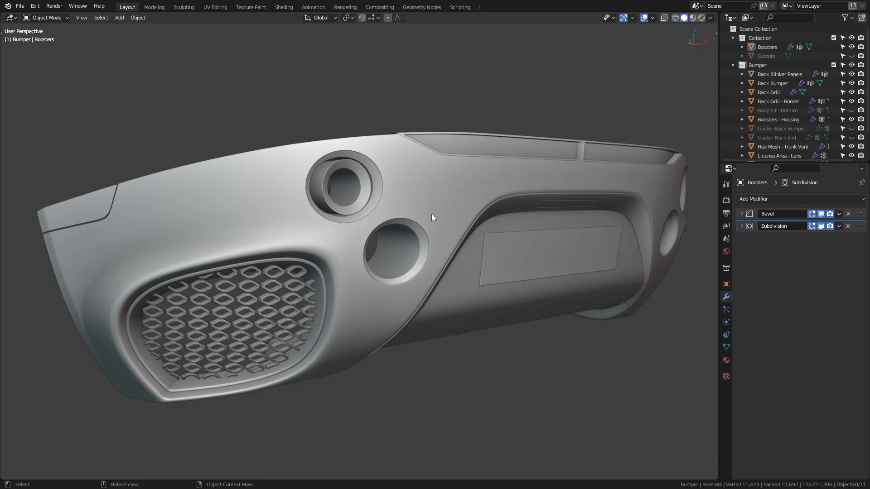
mouse_move(331, 182)
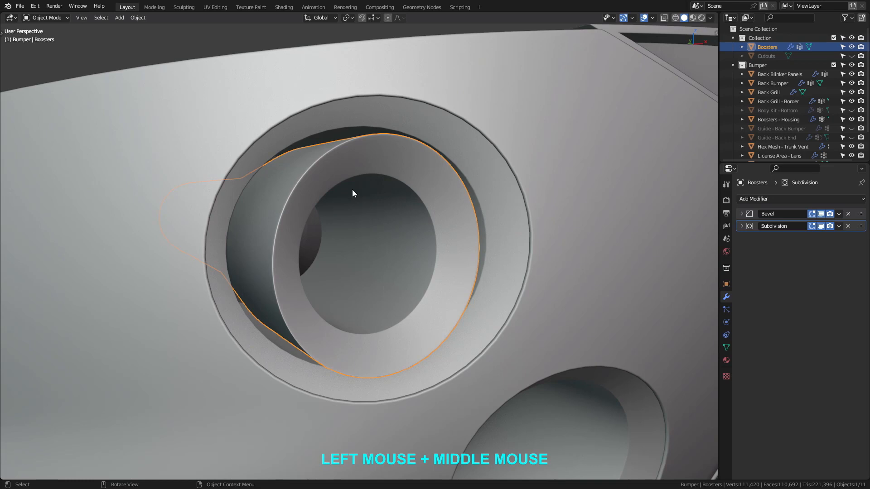
mouse_move(423, 326)
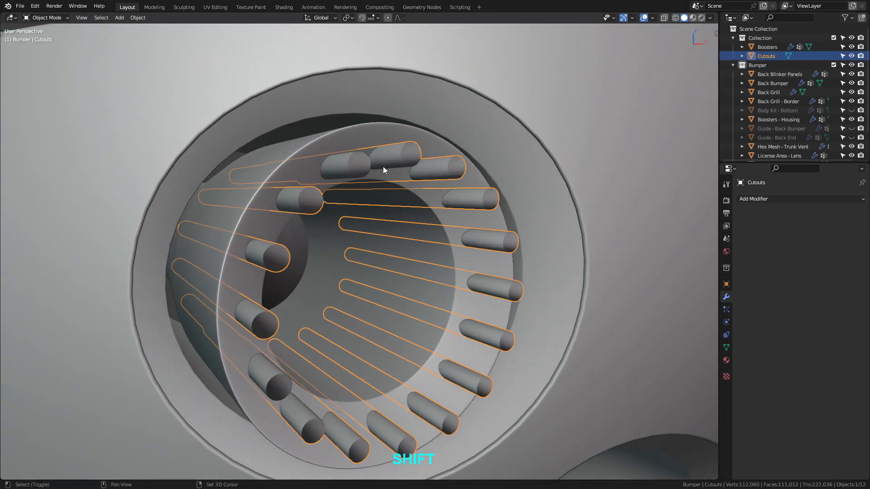
Step: Add a Boolean modifier to the Boosters ring to cut out the Cutouts cylinders
left_click_drag(383, 169, 291, 293)
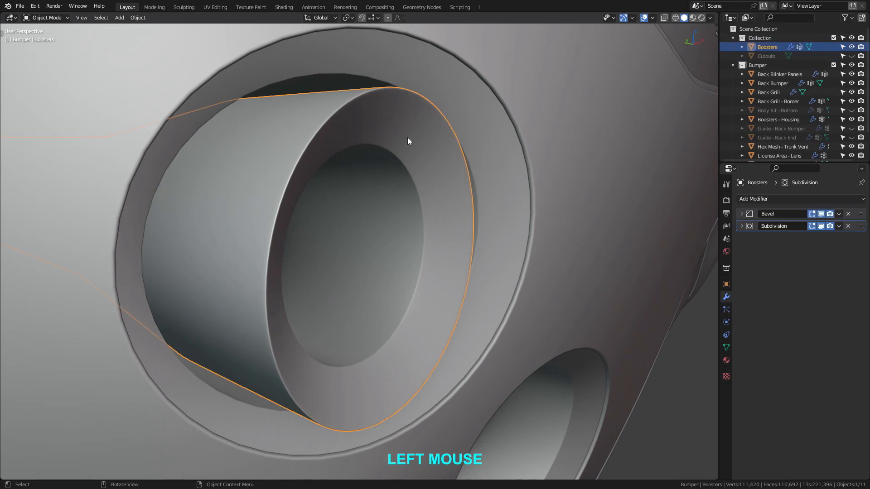
left_click(787, 199)
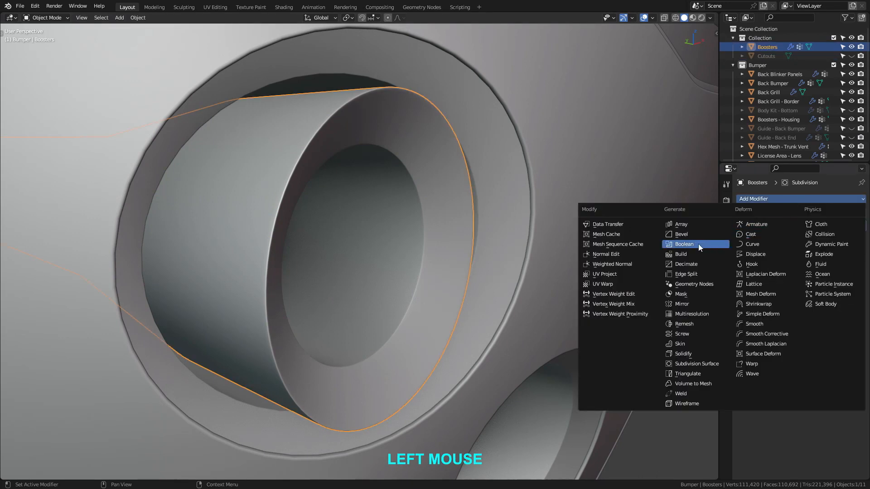
left_click(684, 244)
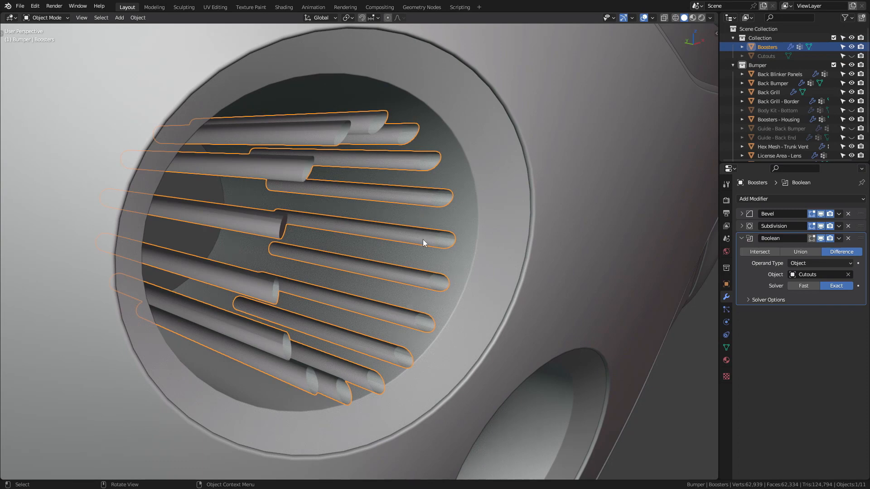
mouse_move(434, 252)
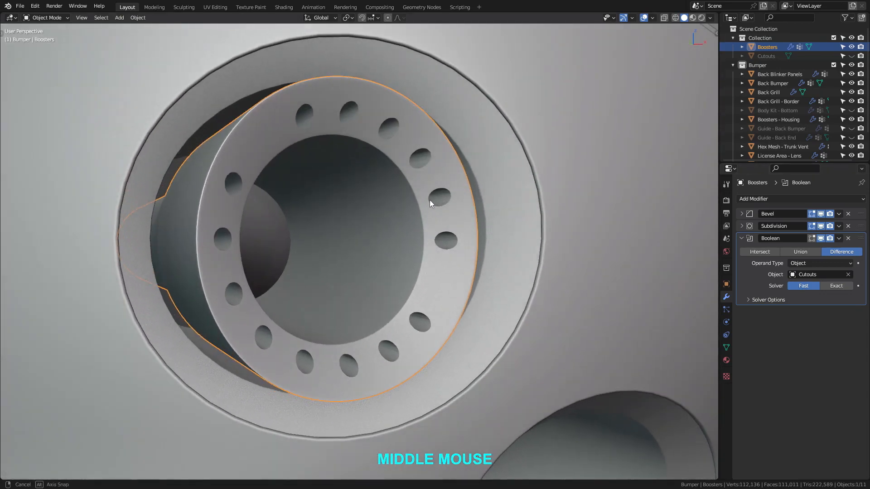
Step: Orbit around the ring to check the clean round holes from the Fast solver
left_click_drag(430, 202, 327, 209)
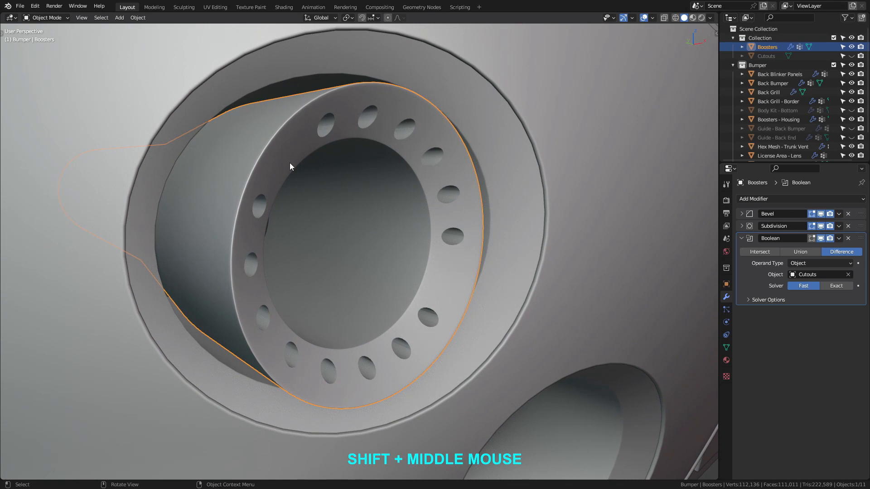
Step: Reveal the Boolean's Solver Options showing Overlap Threshold at zero, and inspect the holes
left_click(749, 300)
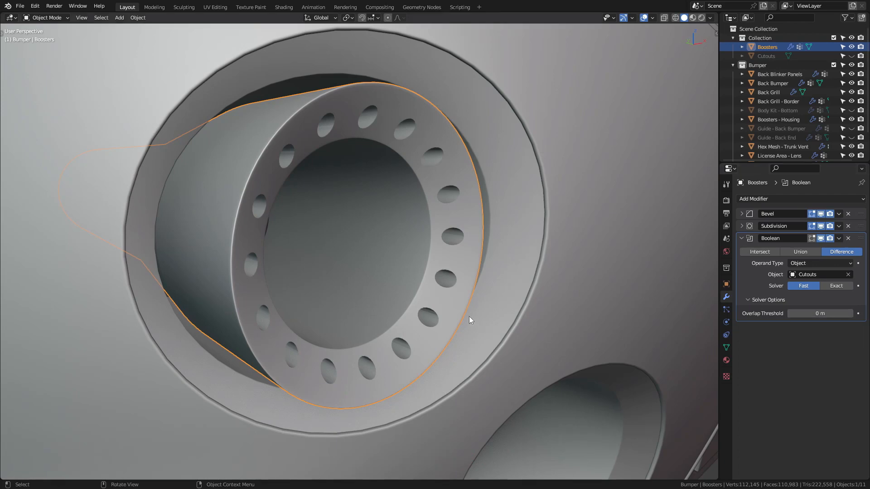
left_click_drag(470, 320, 482, 266)
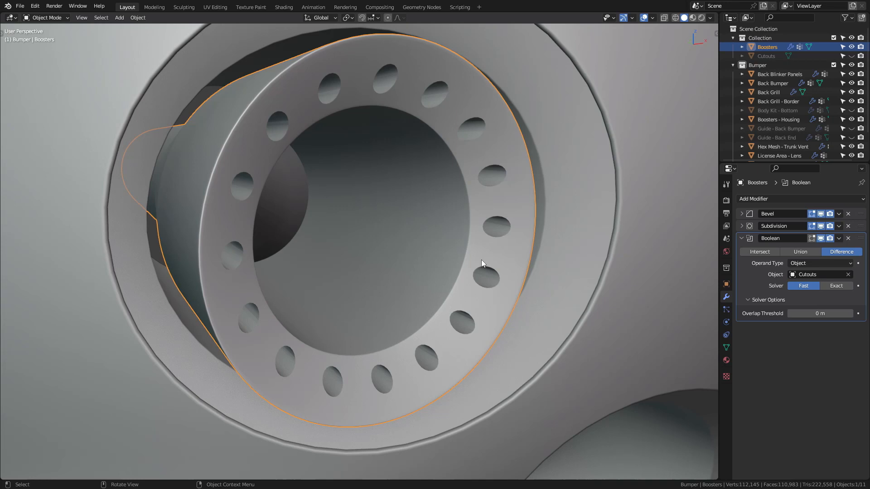
mouse_move(475, 278)
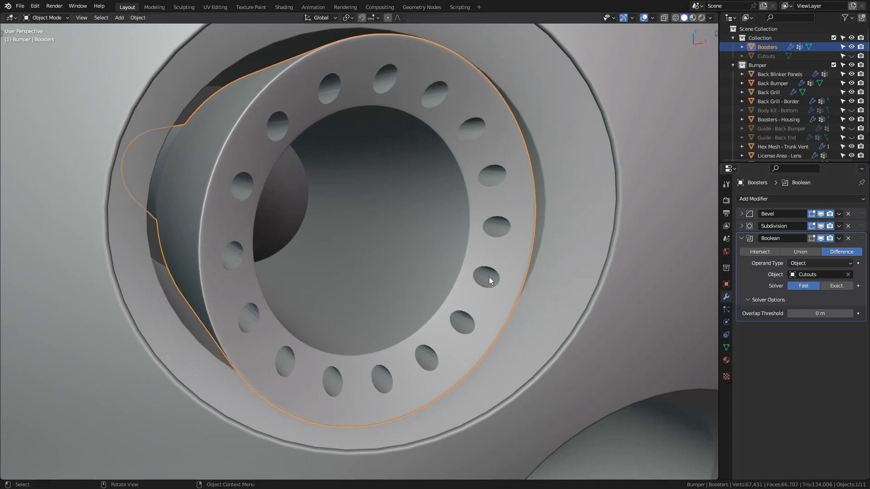
mouse_move(465, 136)
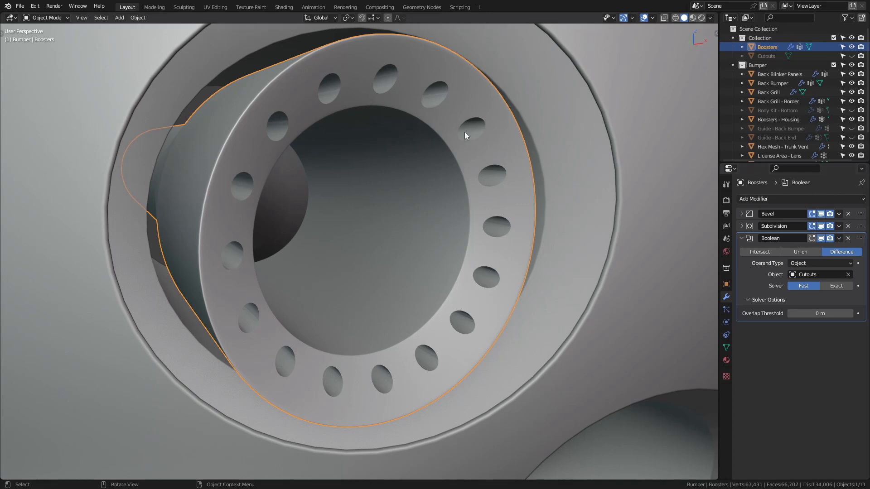
mouse_move(492, 182)
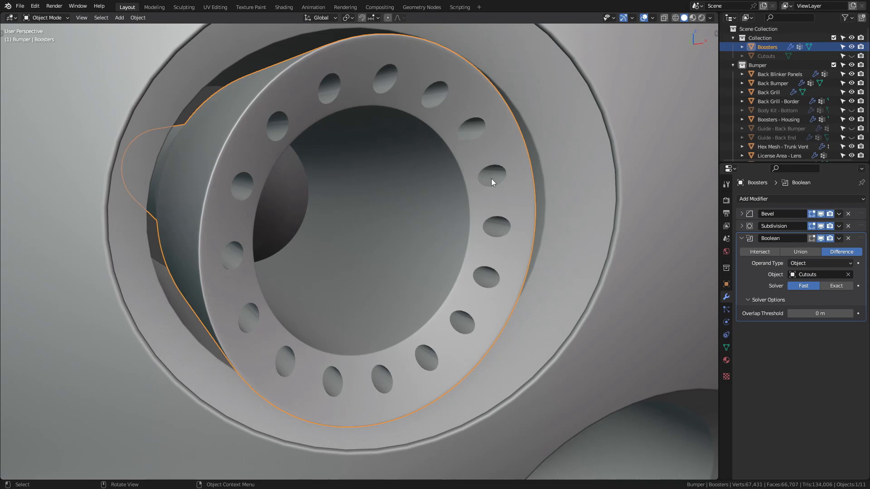
mouse_move(505, 215)
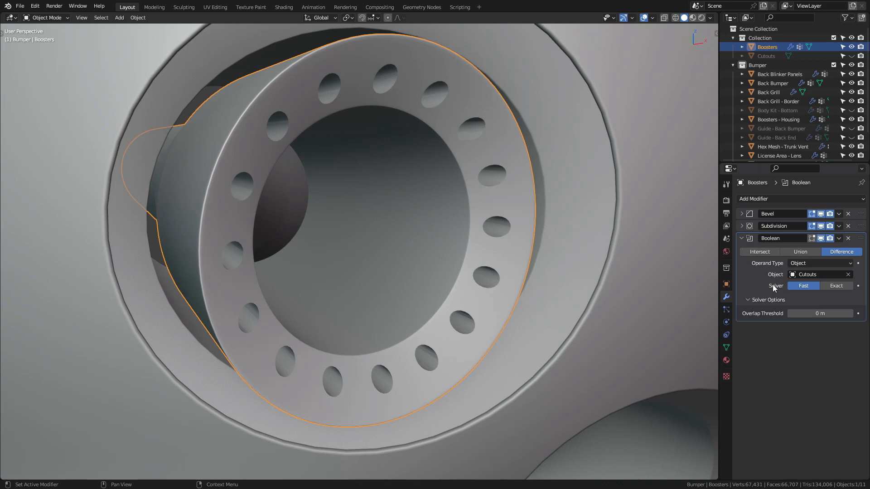
mouse_move(776, 320)
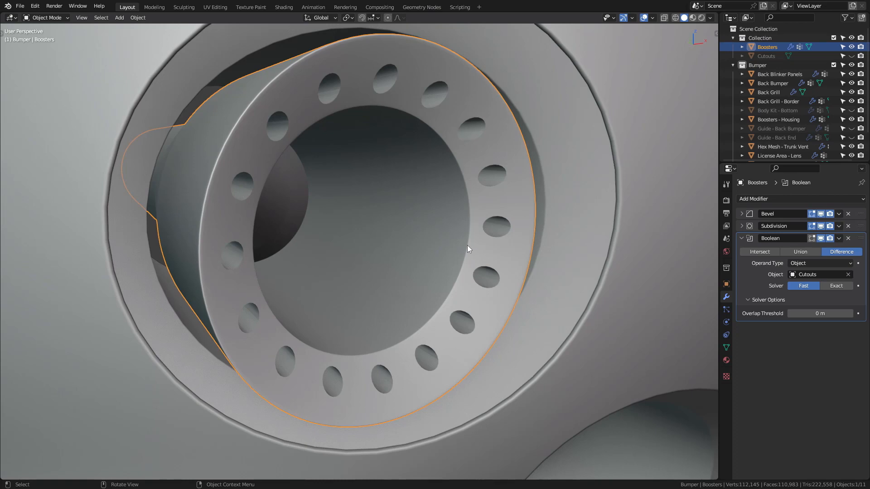
Step: Zoom in on one hole, check its shading, then display the ring mesh as wireframe
left_click_drag(466, 250, 460, 164)
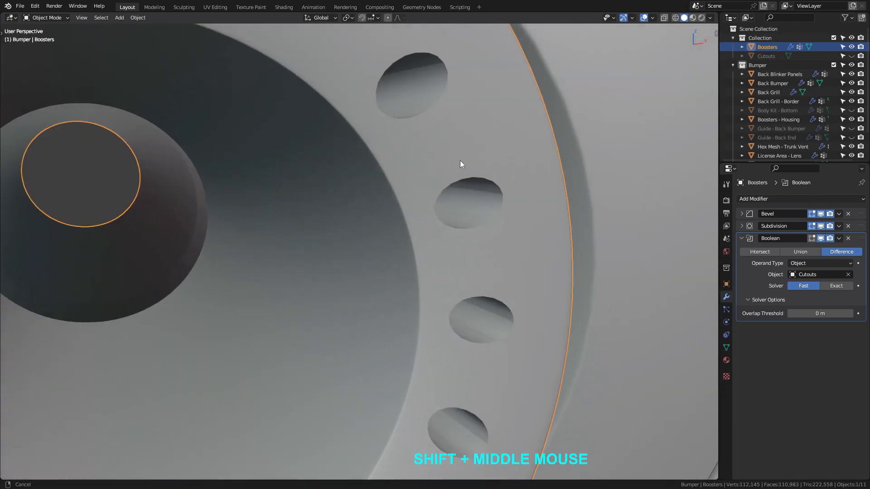
left_click_drag(460, 164, 456, 252)
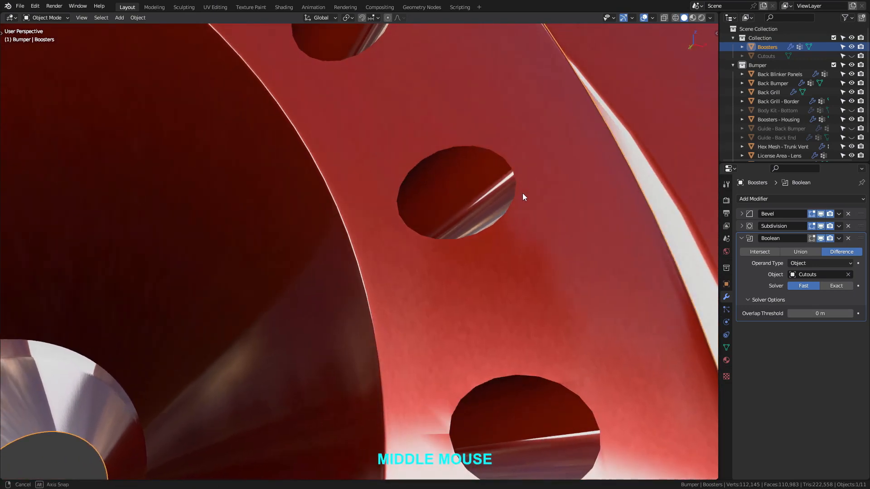
left_click_drag(522, 197, 541, 233)
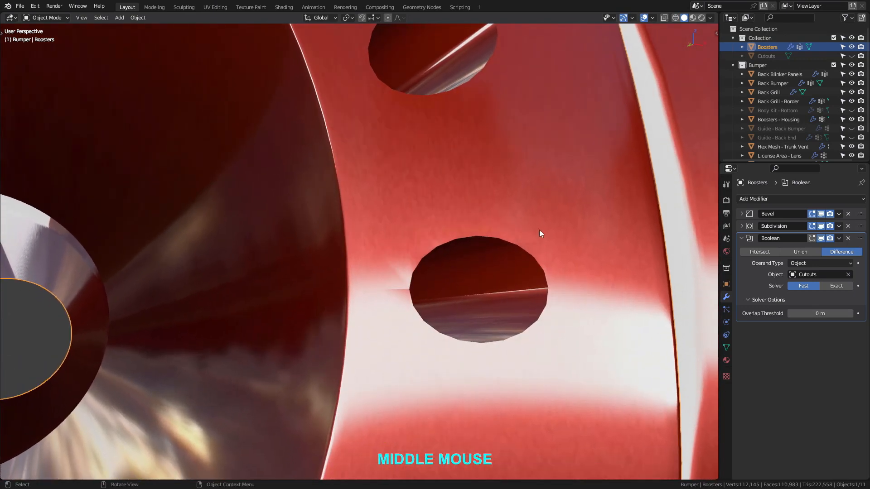
left_click_drag(541, 233, 522, 250)
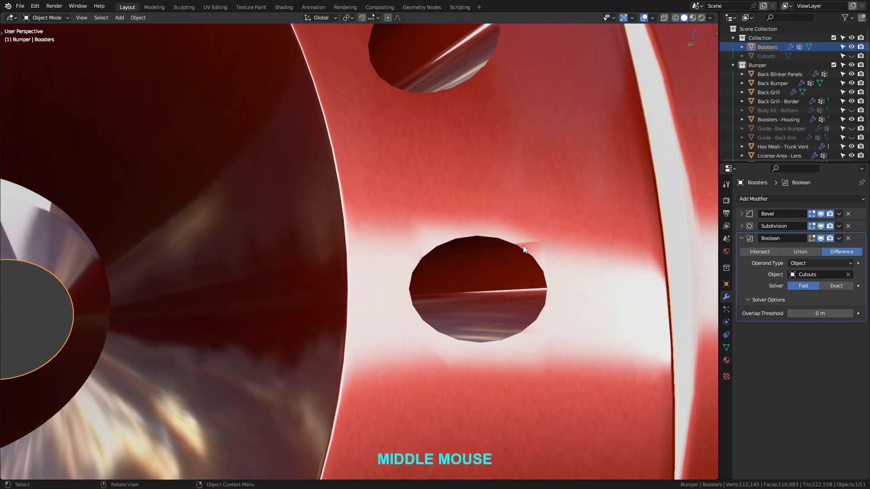
key("shift+z")
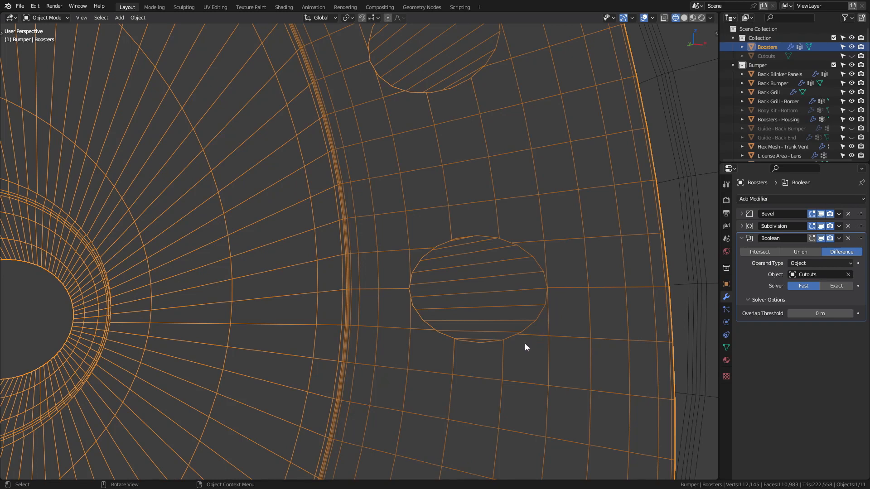
Step: Set the Subdivision modifier's Levels Viewport to 2 and check smoothness around the hole
left_click(742, 226)
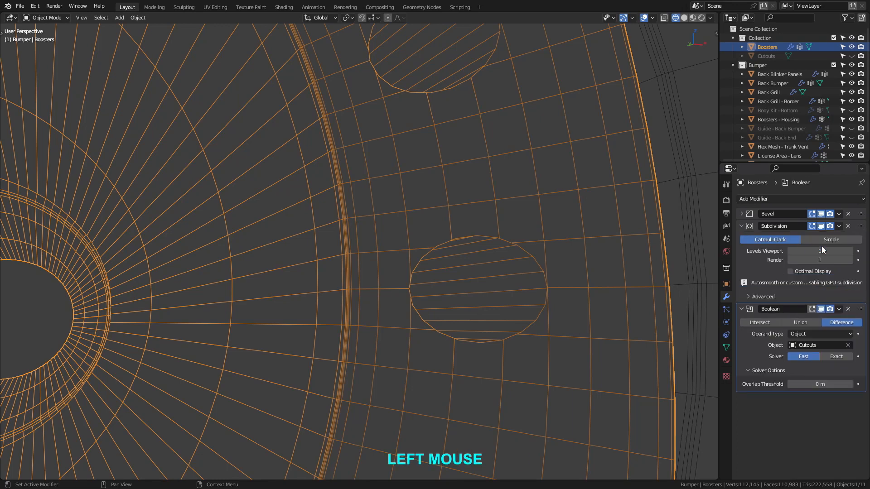
left_click(821, 251)
type("2")
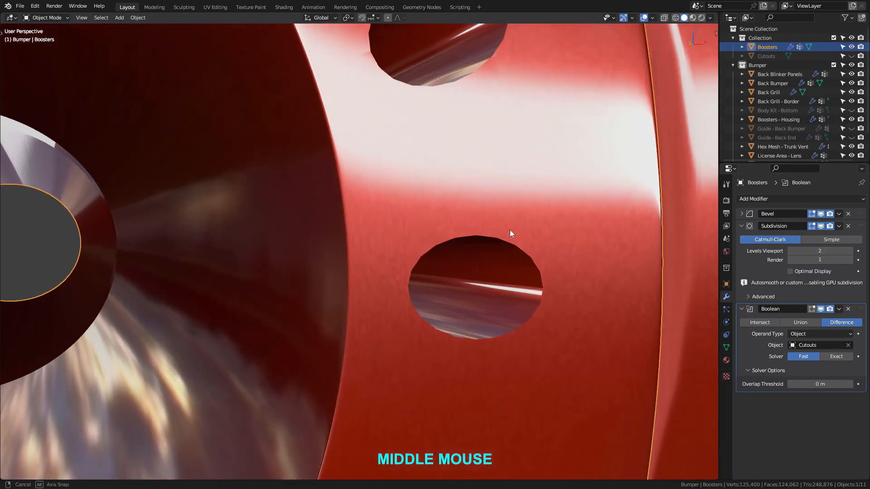
left_click_drag(510, 233, 516, 226)
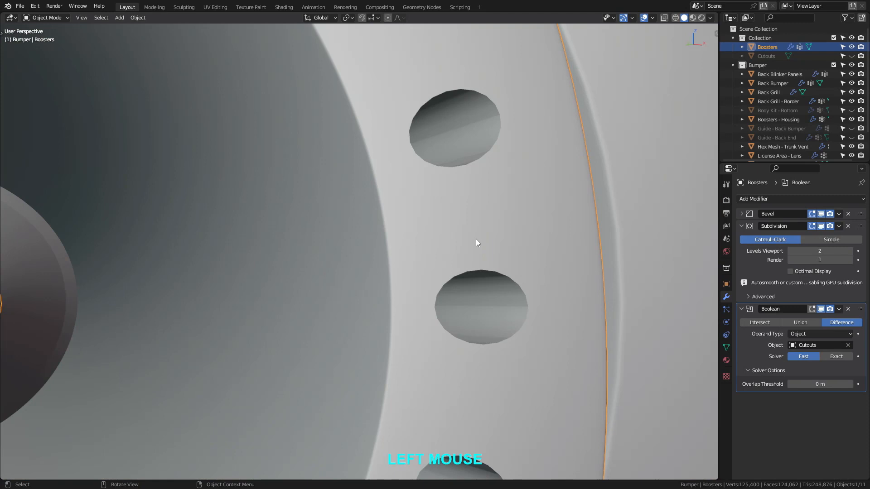
left_click_drag(476, 243, 417, 177)
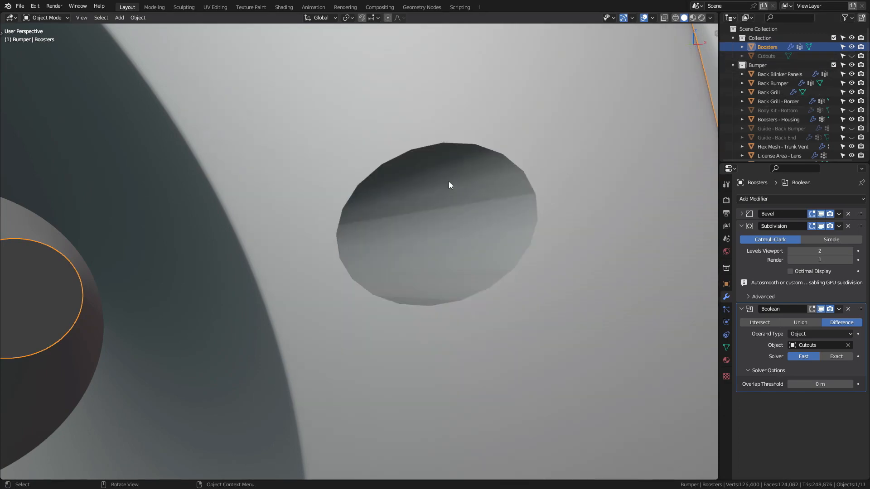
left_click_drag(449, 185, 413, 203)
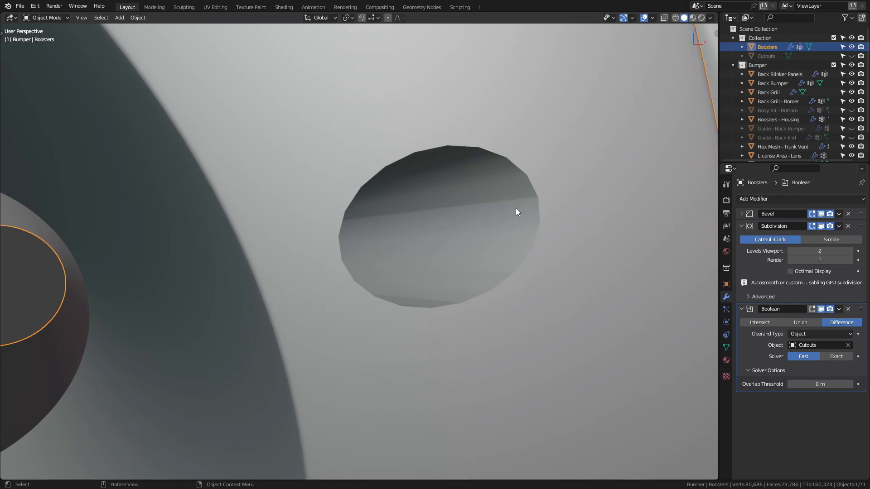
left_click_drag(516, 211, 392, 225)
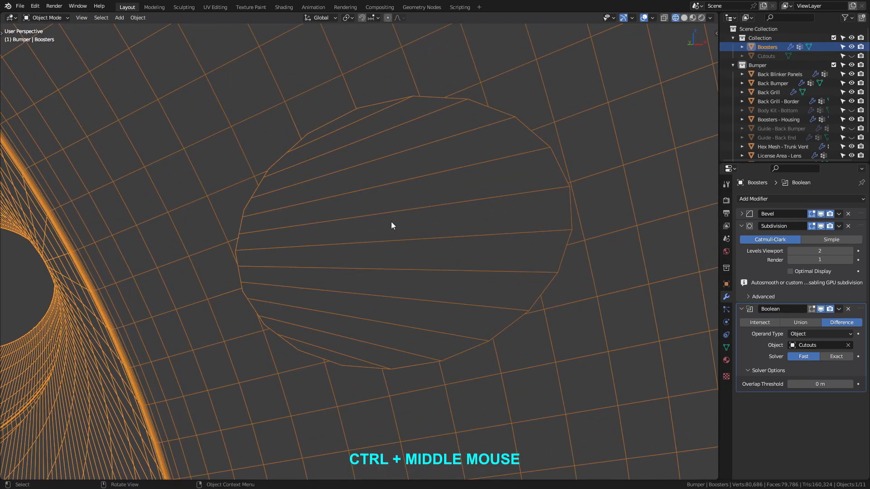
mouse_move(467, 216)
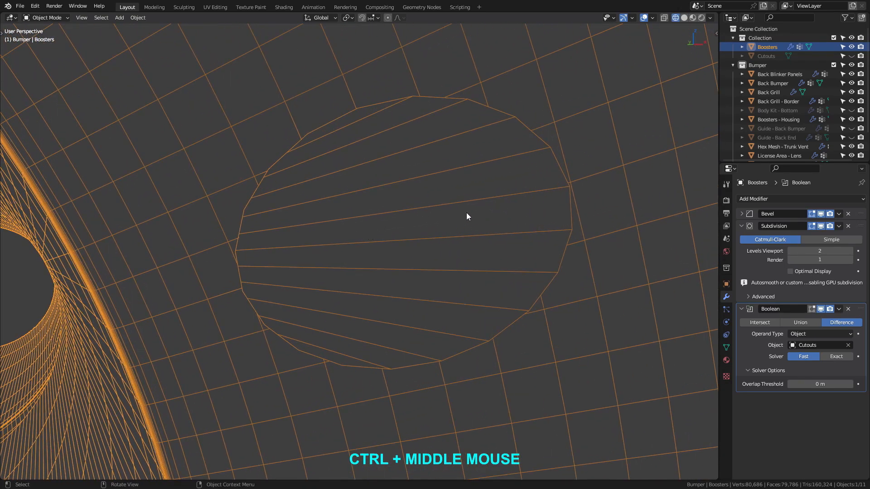
left_click_drag(467, 216, 547, 190)
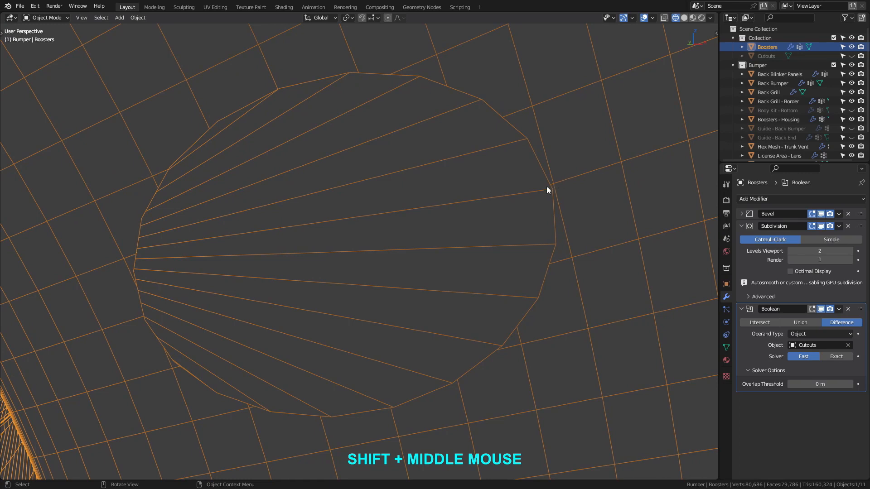
mouse_move(555, 192)
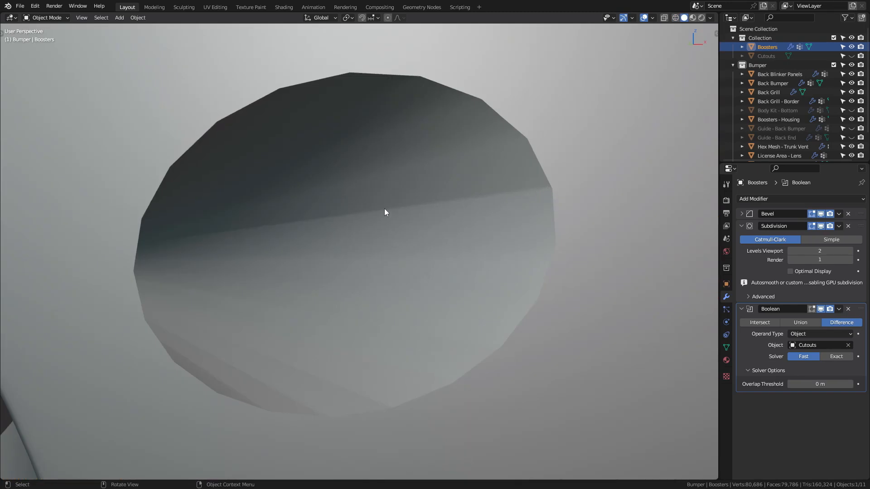
mouse_move(144, 244)
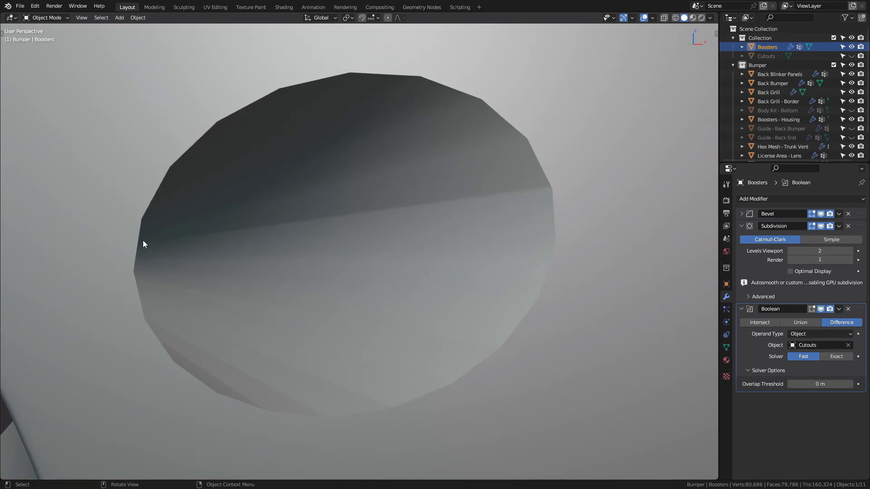
mouse_move(393, 243)
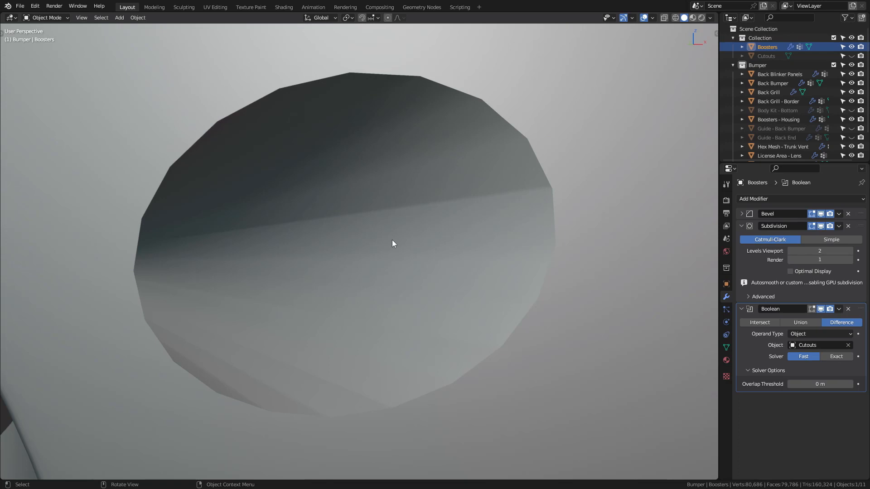
mouse_move(452, 236)
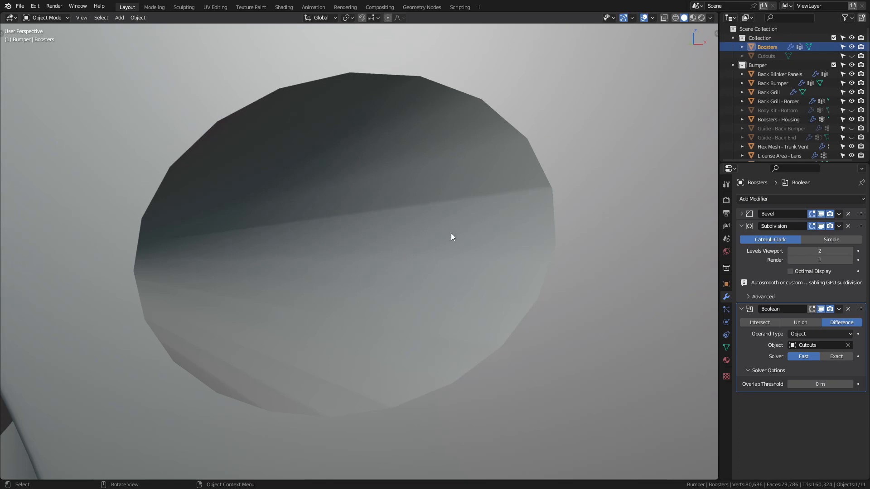
mouse_move(548, 253)
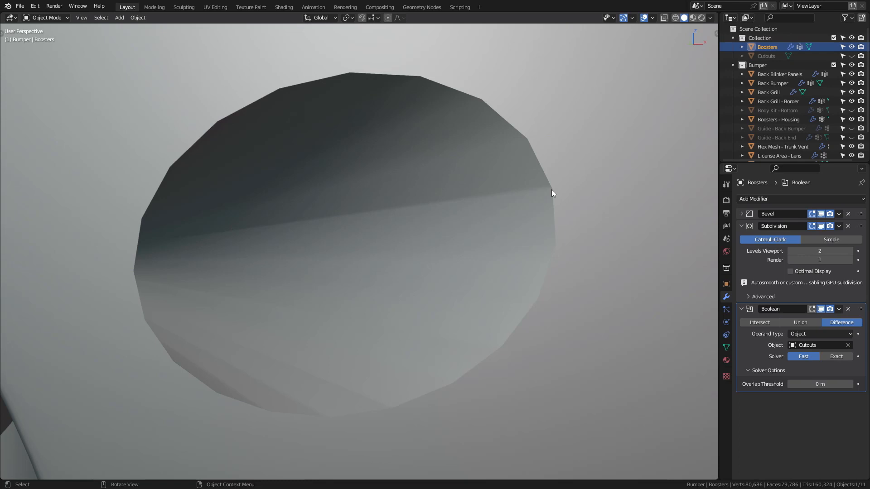
mouse_move(444, 259)
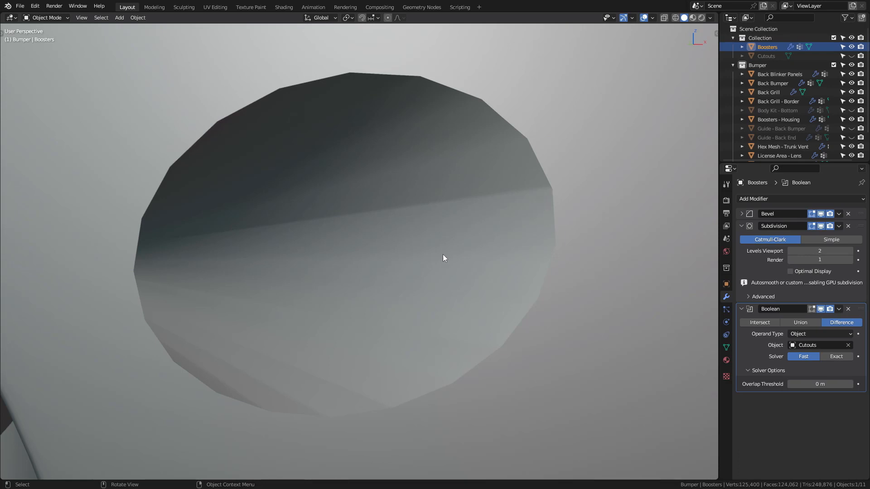
key("shift")
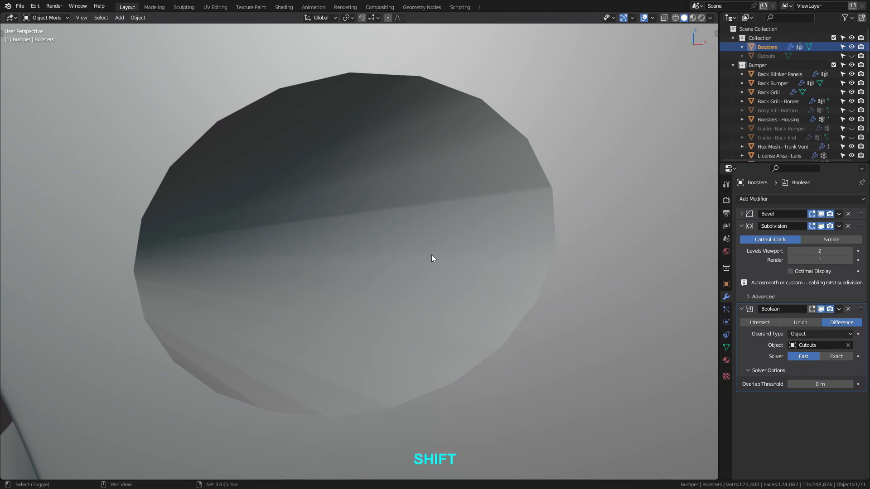
key("shift+z")
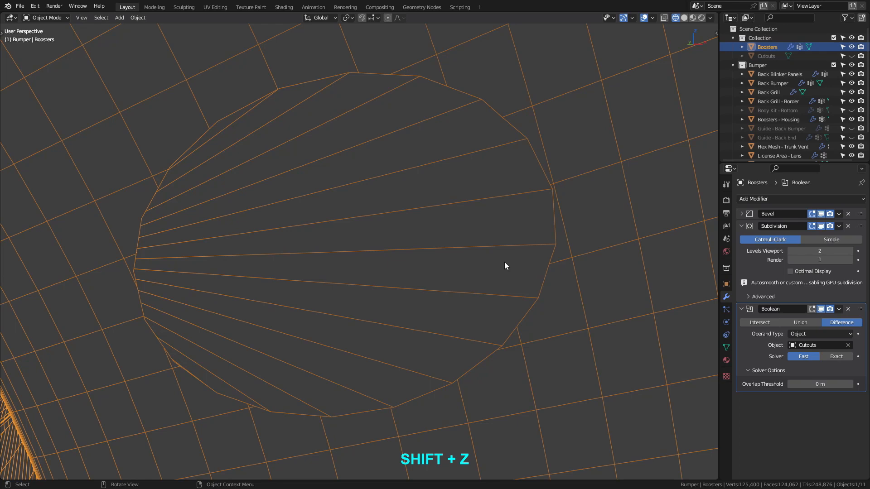
mouse_move(555, 249)
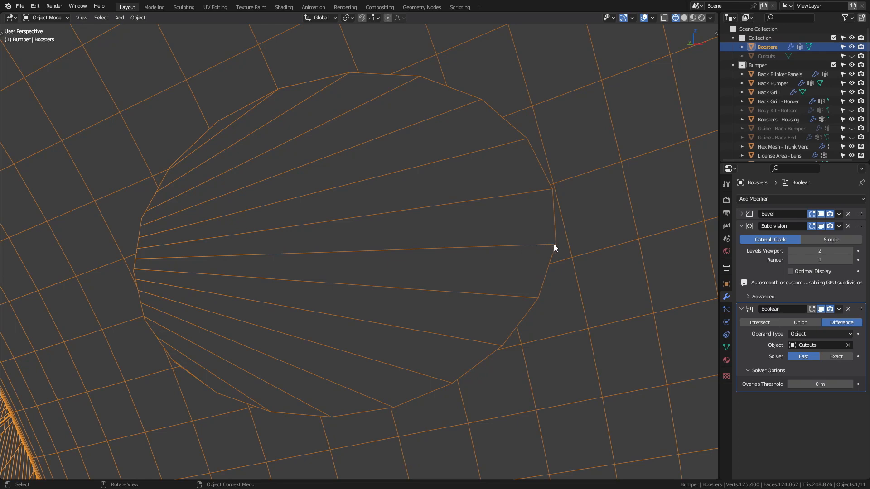
mouse_move(486, 222)
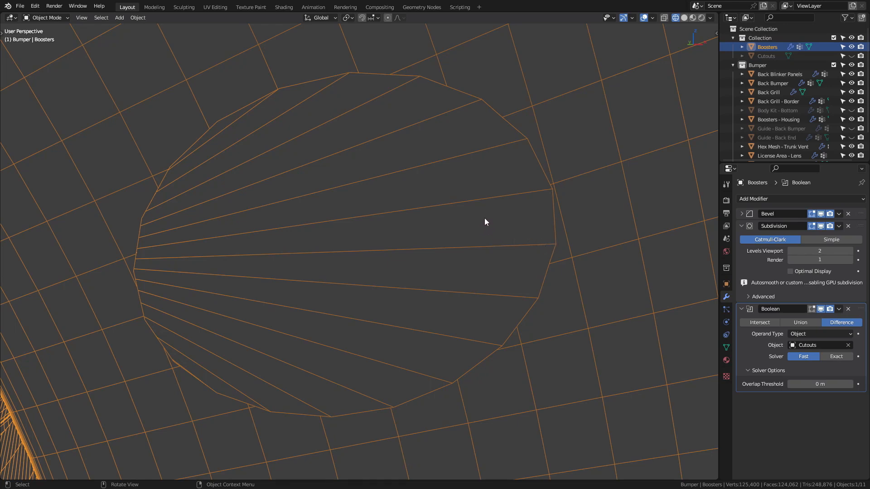
mouse_move(480, 151)
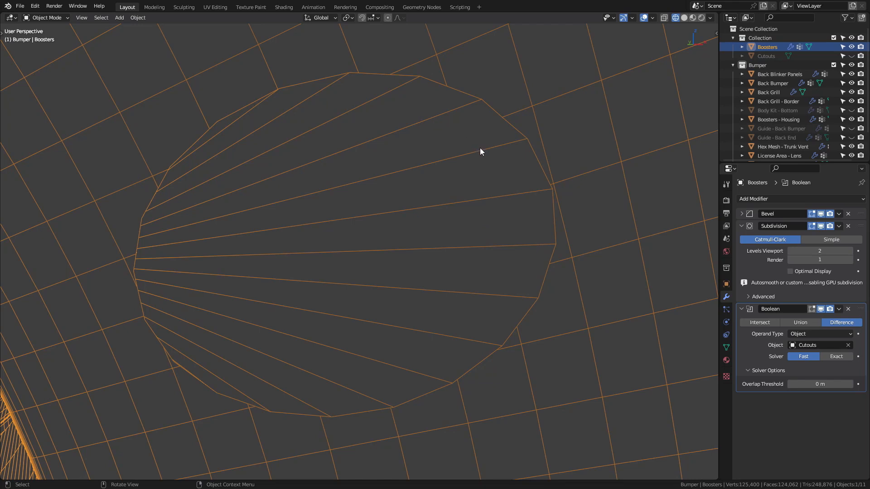
mouse_move(494, 321)
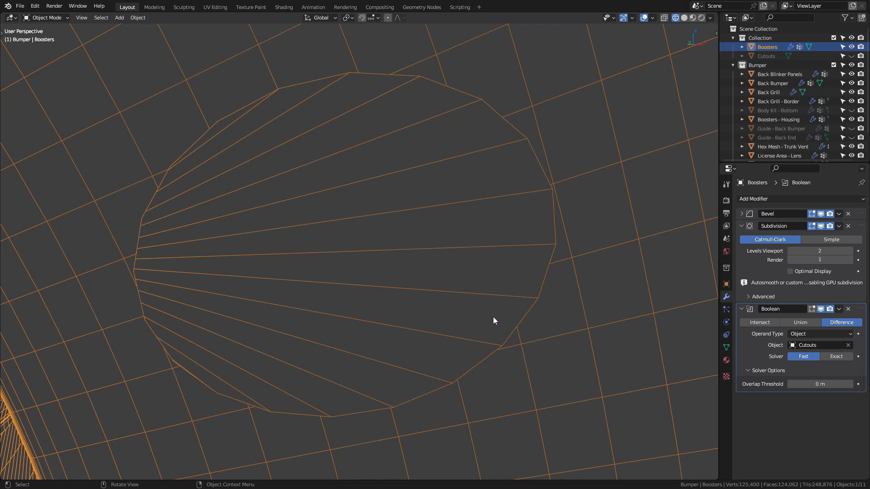
mouse_move(545, 213)
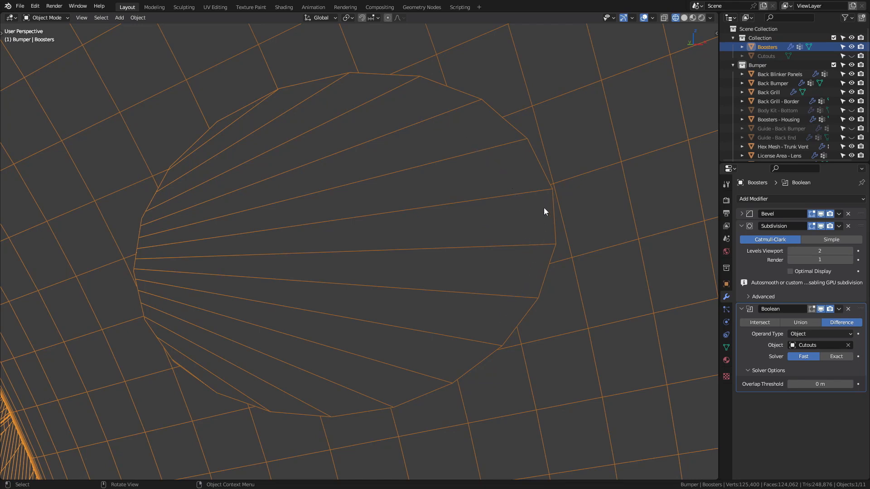
mouse_move(546, 216)
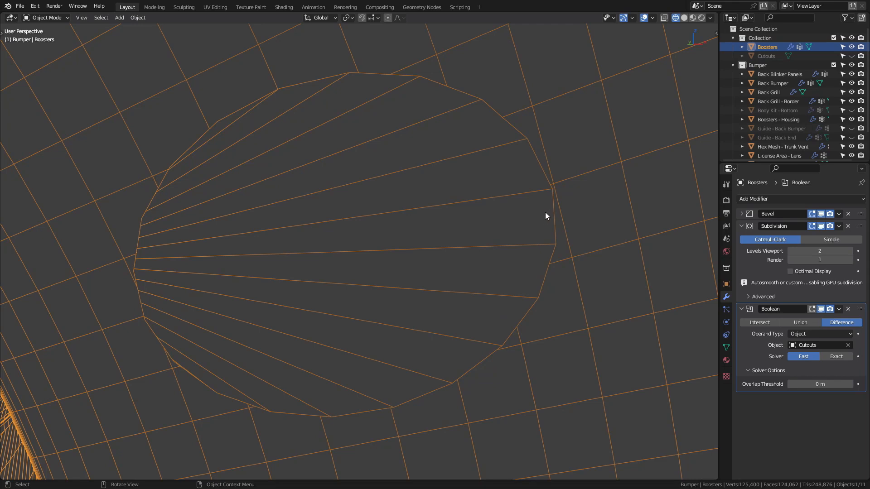
mouse_move(551, 214)
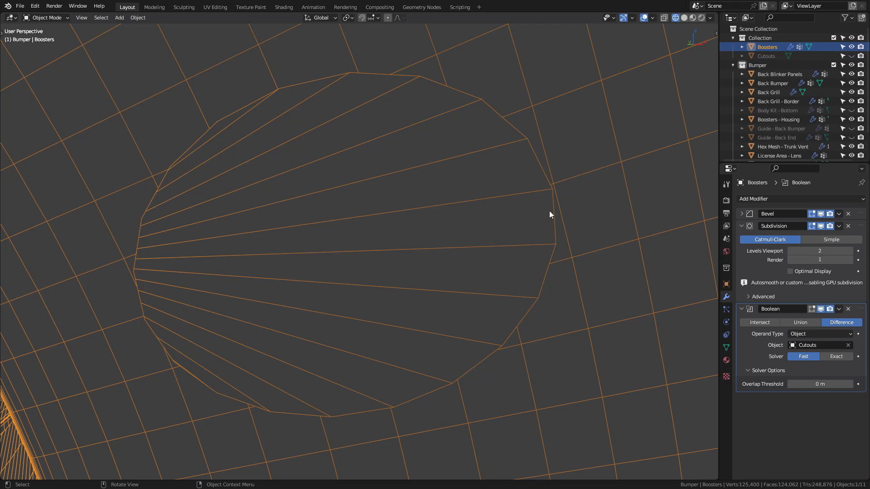
mouse_move(227, 229)
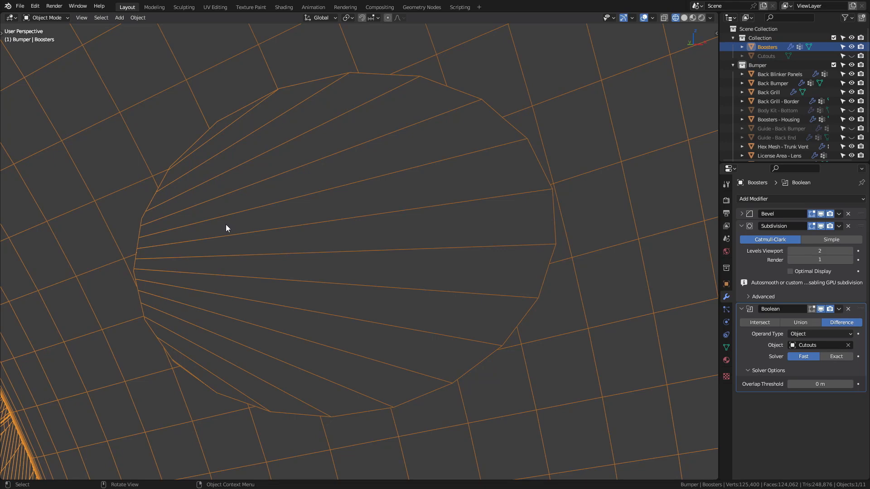
mouse_move(552, 194)
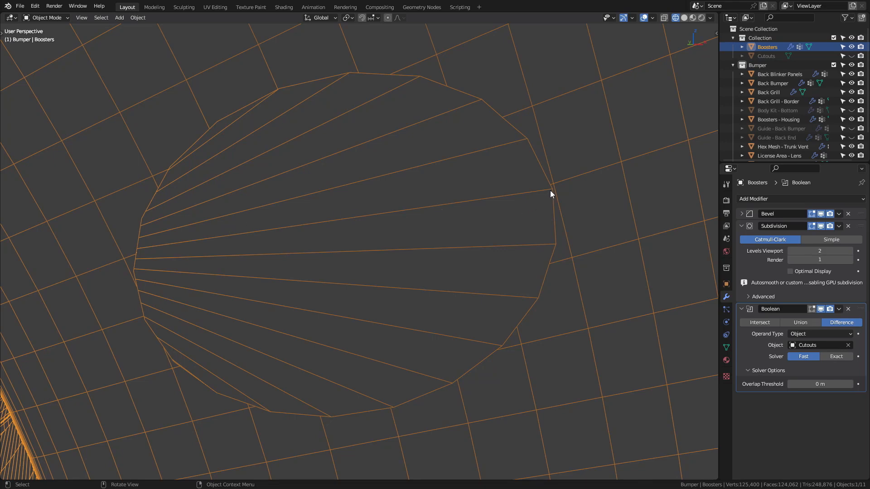
key("shift+z")
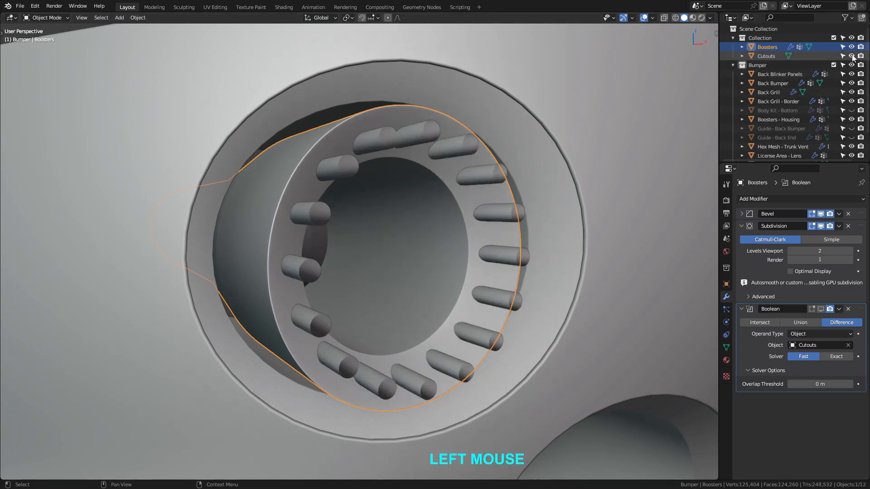
Step: Enter Edit Mode on the Cutouts cylinders and view them in see-through wireframe
key("Tab")
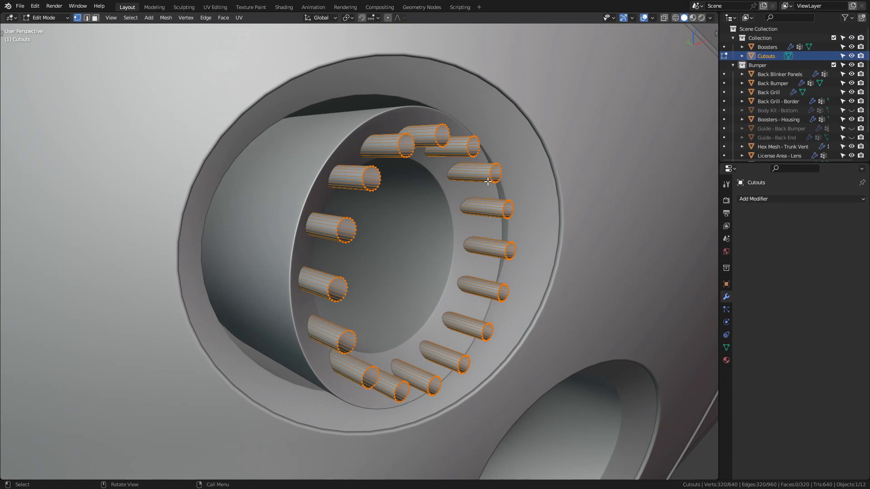
mouse_move(460, 201)
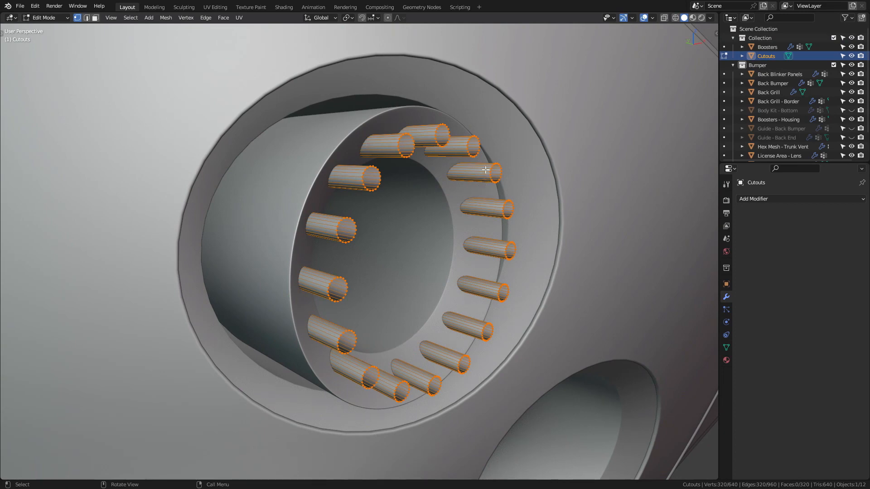
mouse_move(454, 180)
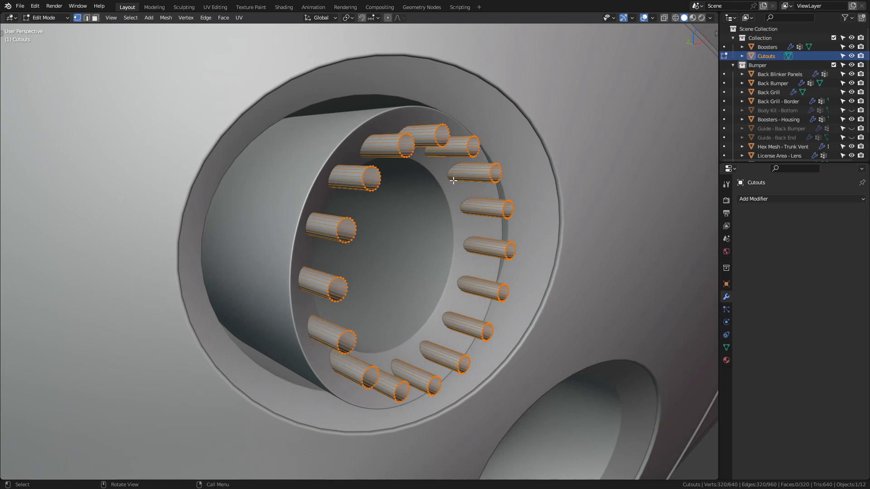
mouse_move(393, 221)
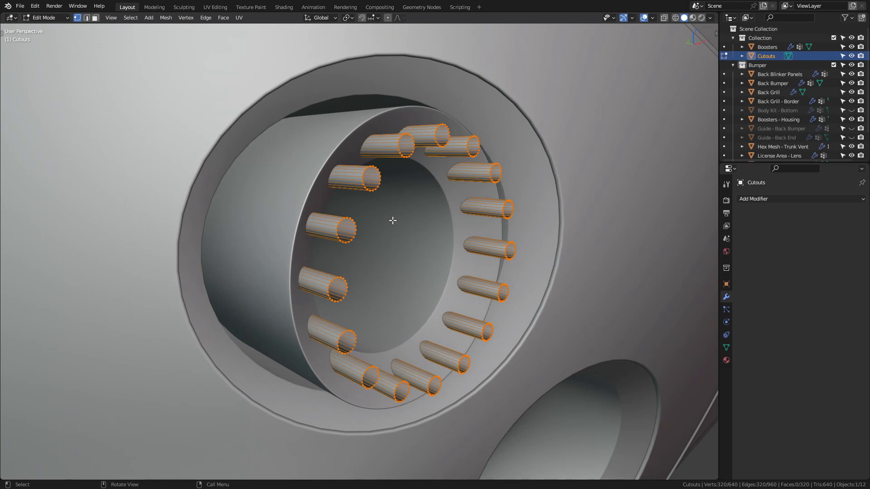
key("shift+z")
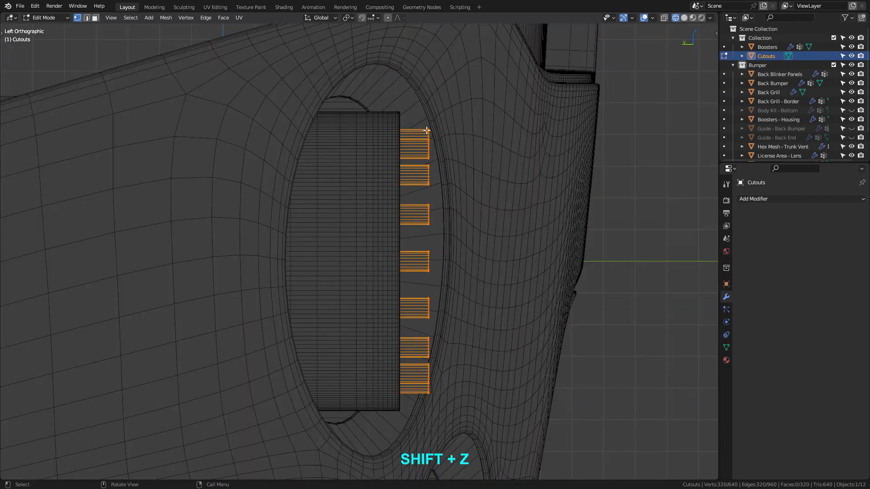
Step: View the cutout circles from the front and set snapping to Face Project, then start moving them
key("alt+z")
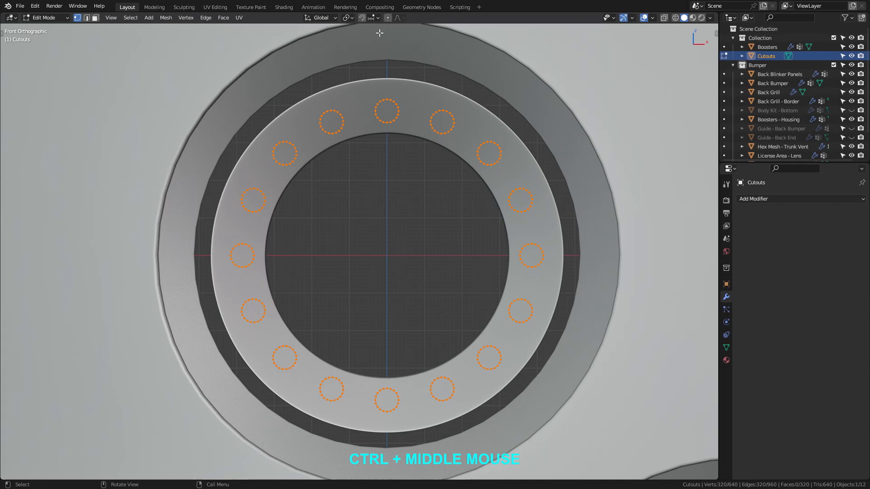
left_click(371, 17)
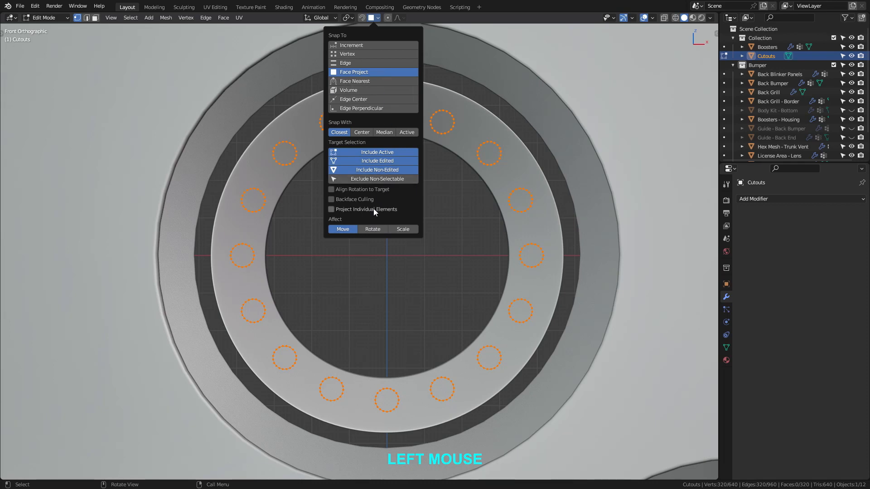
left_click(332, 209)
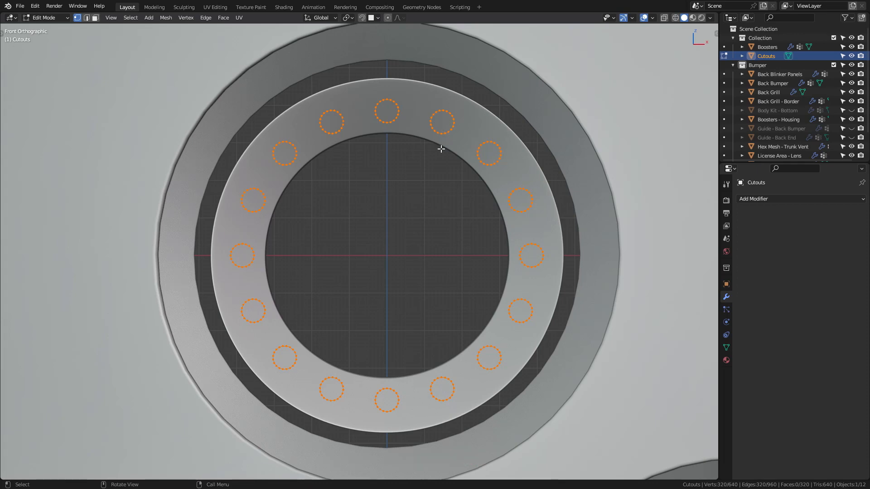
key("g")
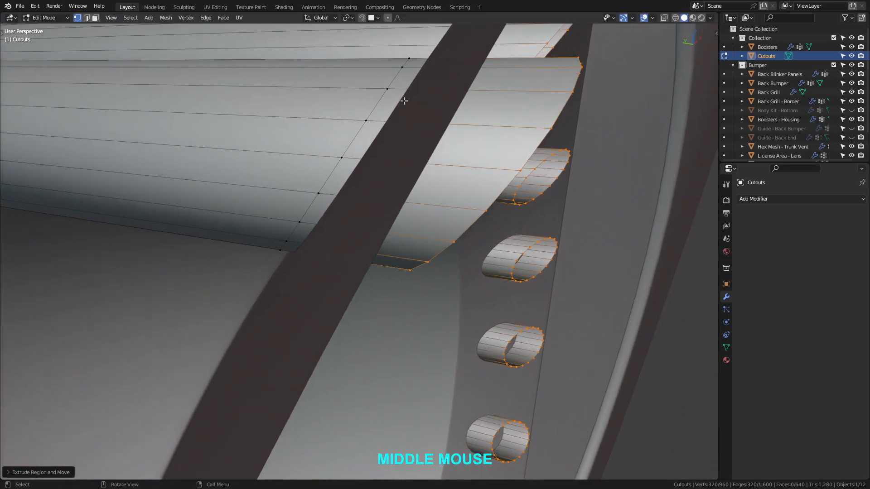
Step: Check the extruded cutout tubes reach through the ring, then return to Object Mode
left_click_drag(404, 100, 394, 92)
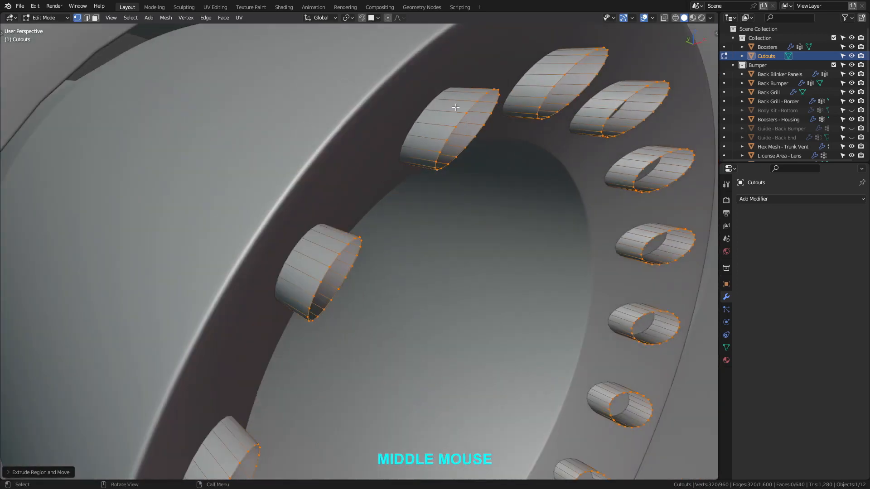
scroll("up", 3)
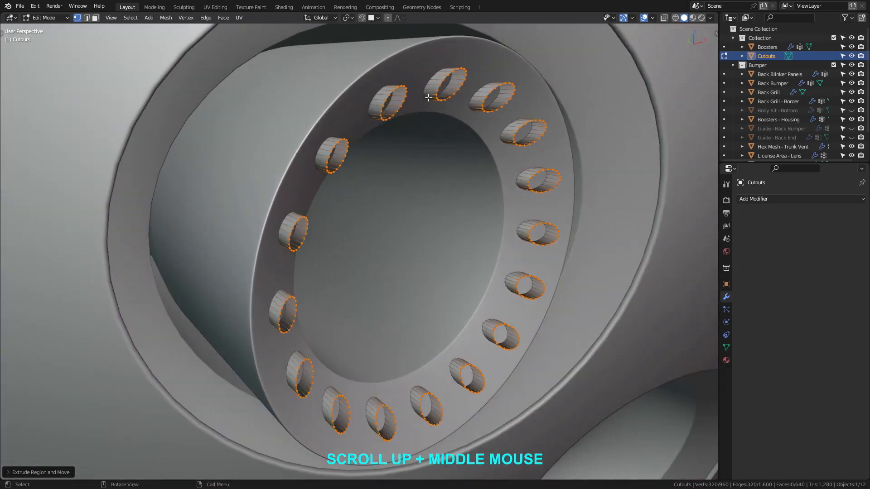
key("Tab")
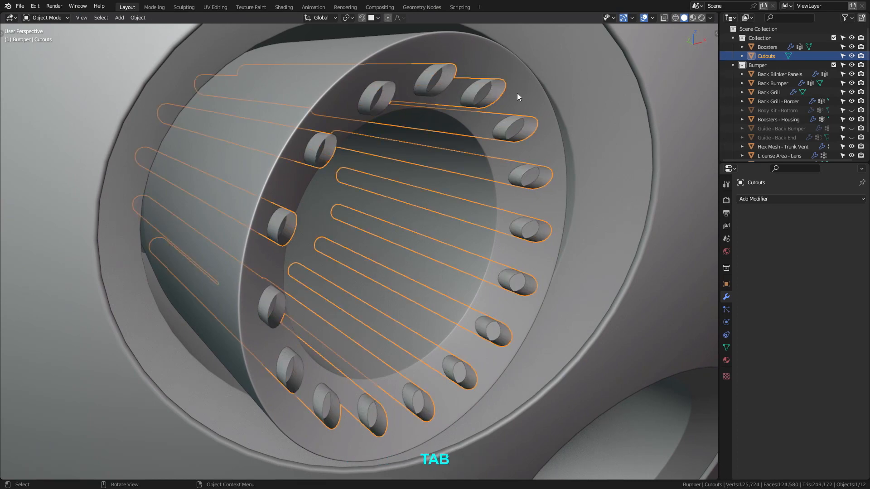
Step: Select the Boosters ring and move in close on a single boolean-cut hole
left_click(767, 46)
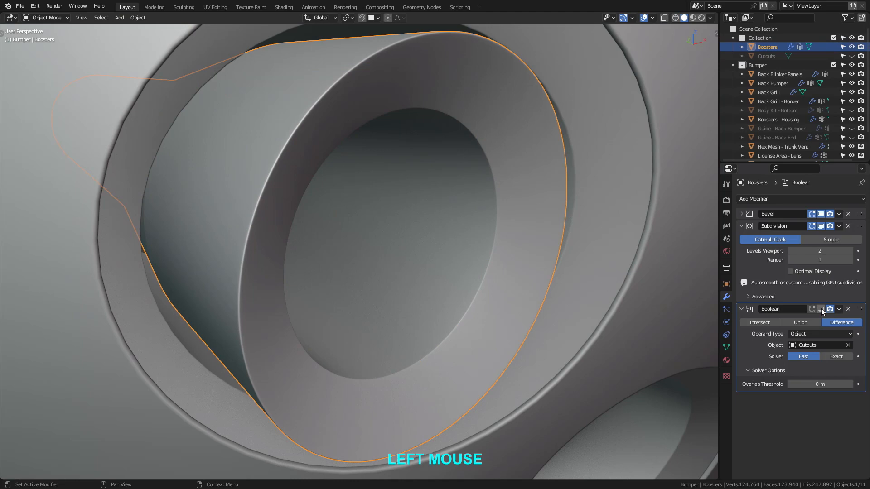
scroll("up", 3)
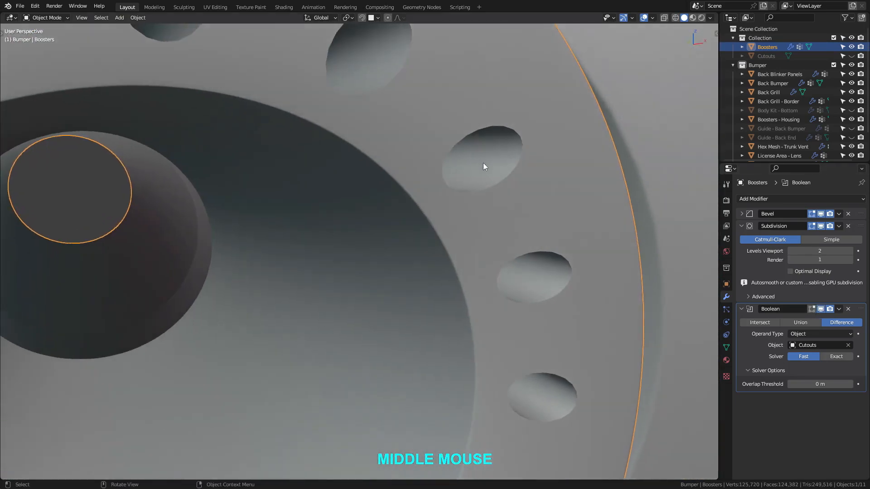
left_click_drag(483, 166, 510, 165)
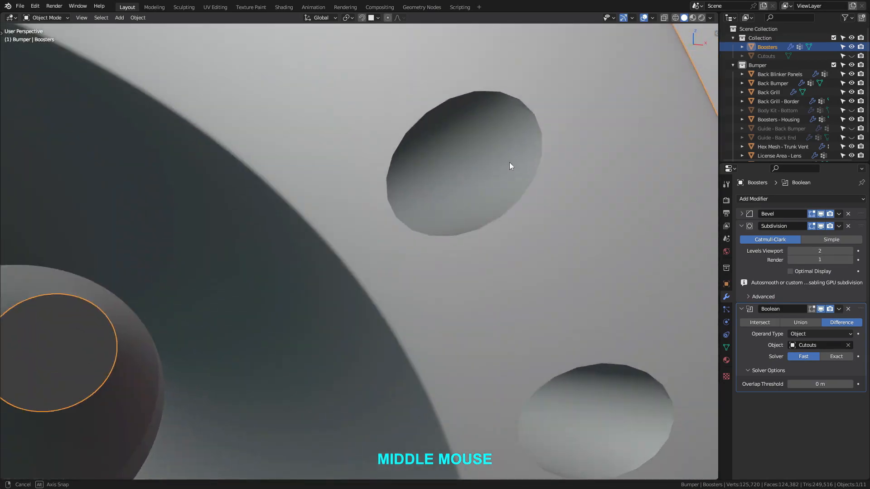
left_click_drag(510, 167, 530, 172)
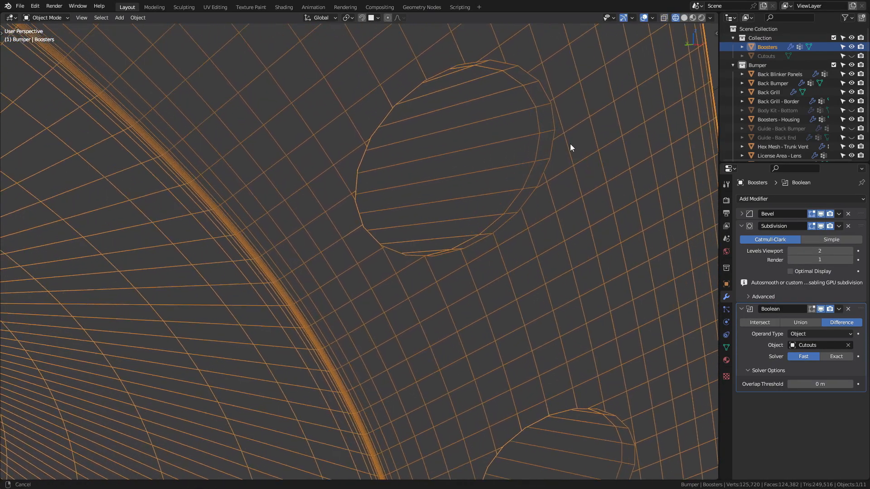
left_click_drag(572, 147, 533, 120)
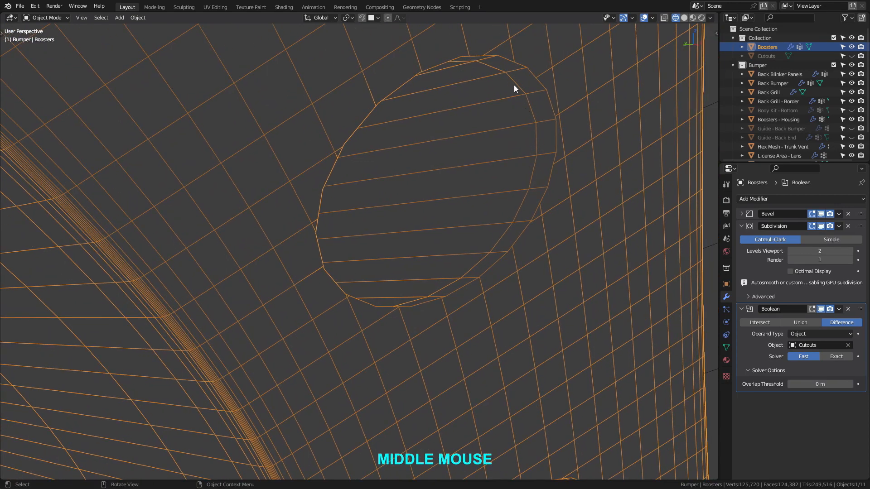
left_click_drag(513, 89, 532, 117)
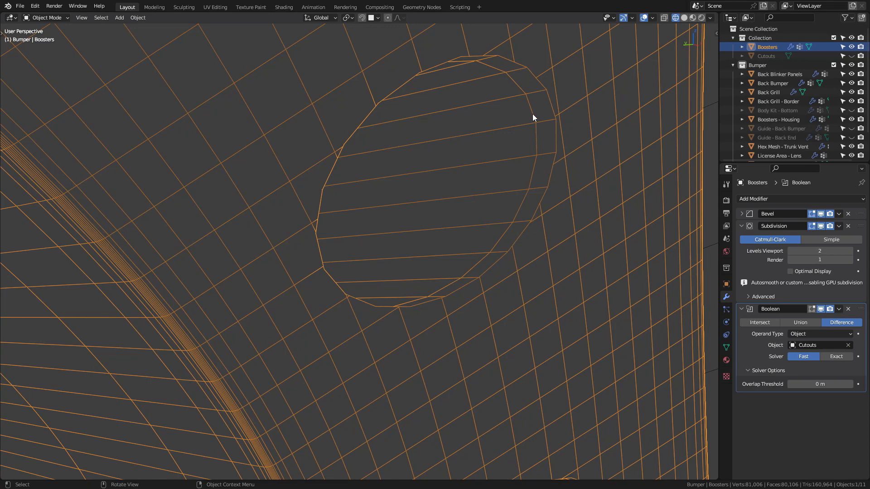
key("shift+z")
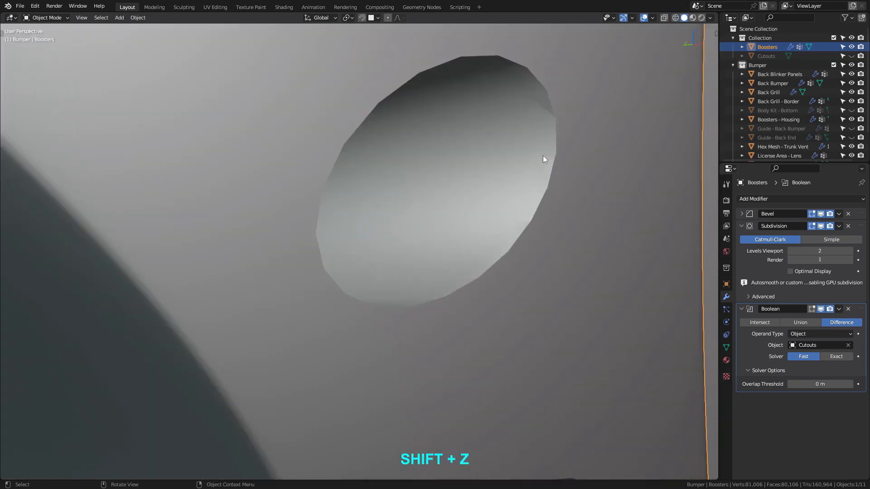
mouse_move(556, 154)
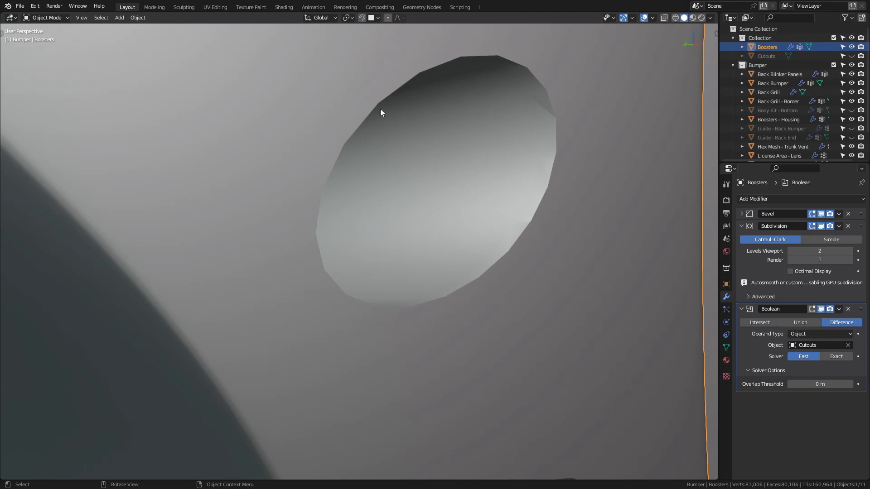
mouse_move(536, 106)
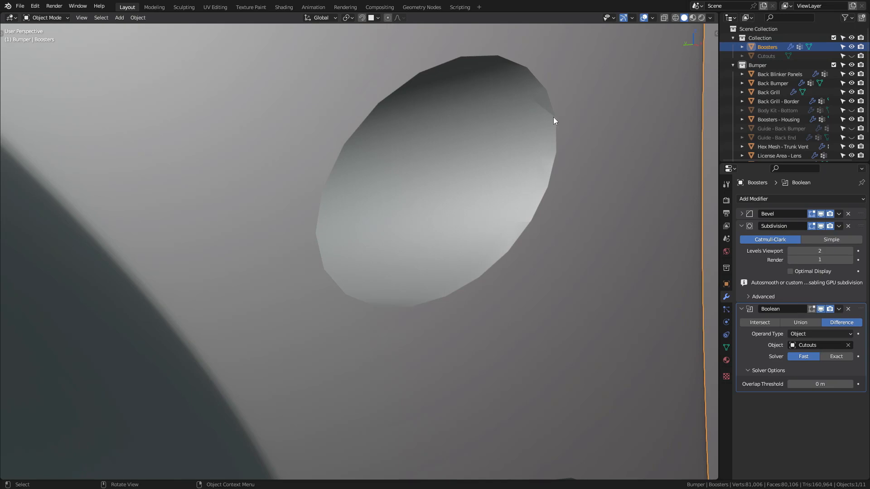
left_click_drag(553, 120, 474, 139)
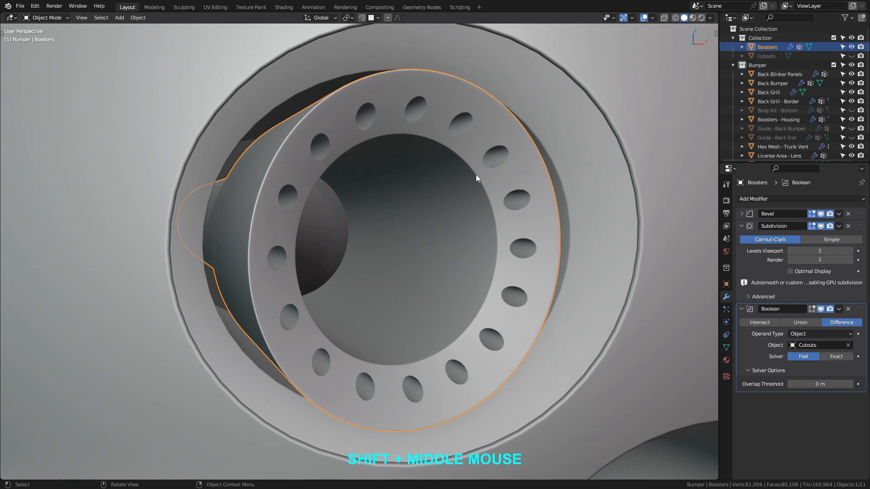
mouse_move(478, 153)
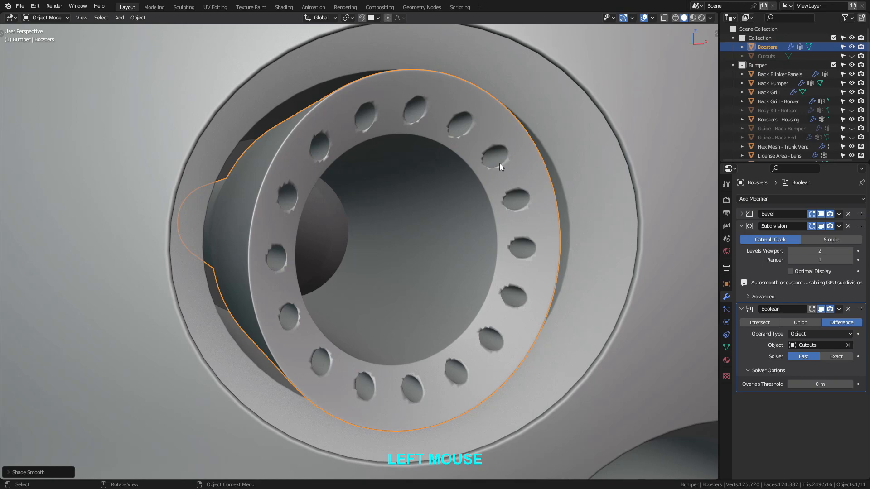
Step: Apply Shade Auto Smooth to the Boosters ring from the object context menu
right_click(499, 166)
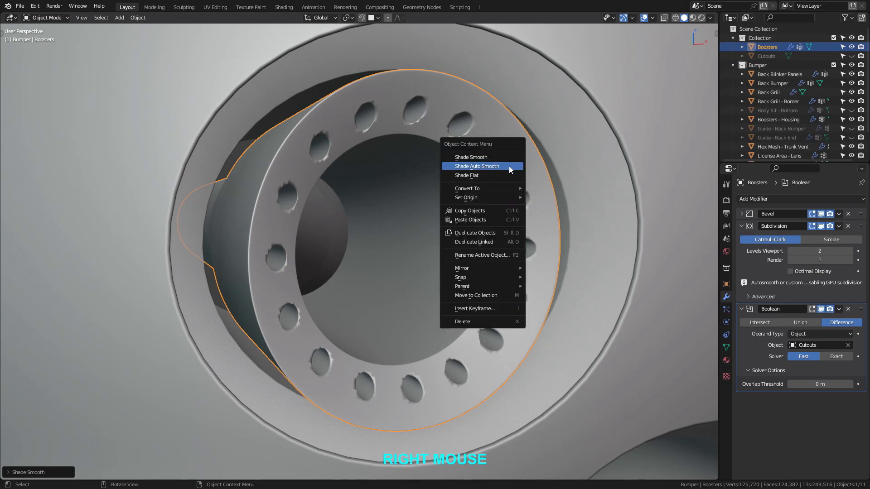
left_click(476, 166)
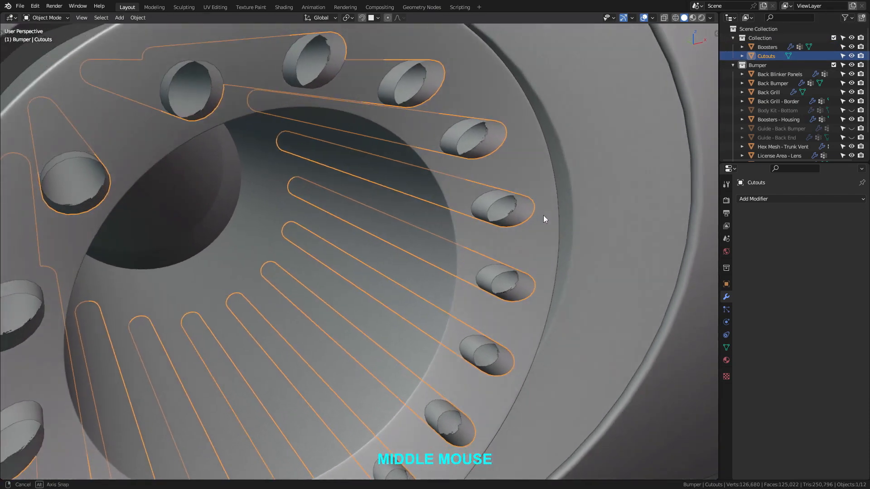
Step: Orbit the ring to inspect the smooth shading inside the hole walls
left_click_drag(543, 218, 513, 215)
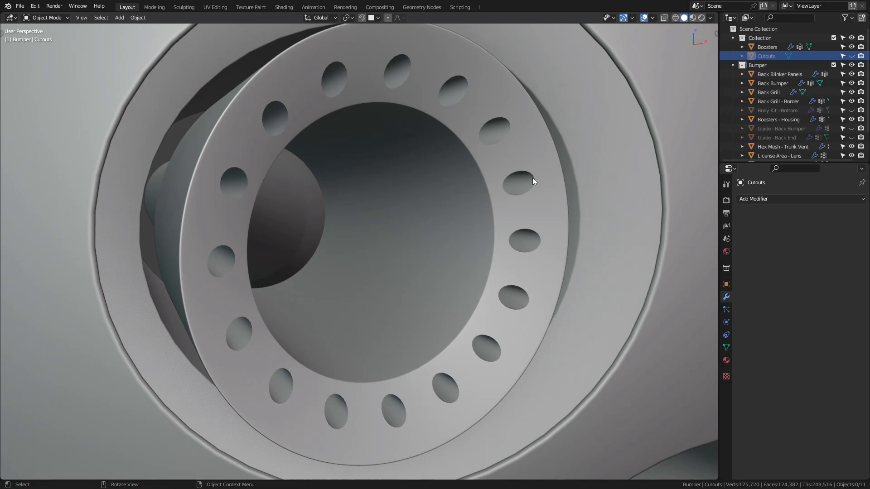
mouse_move(535, 183)
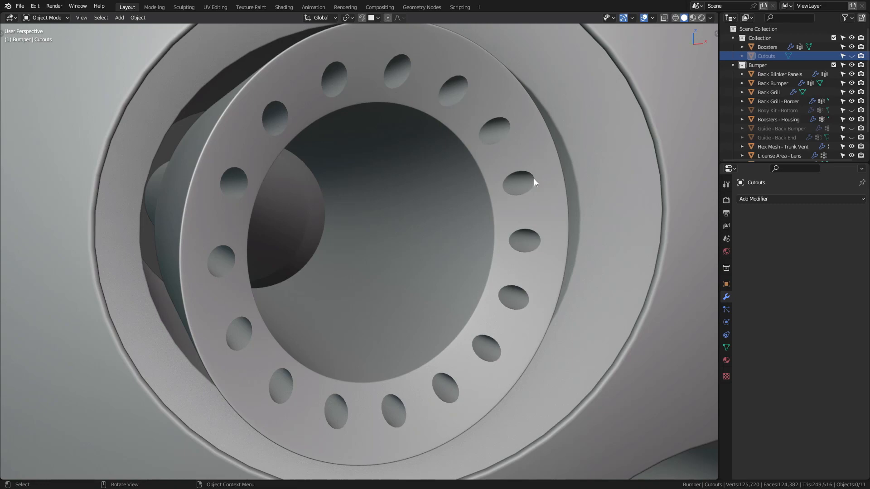